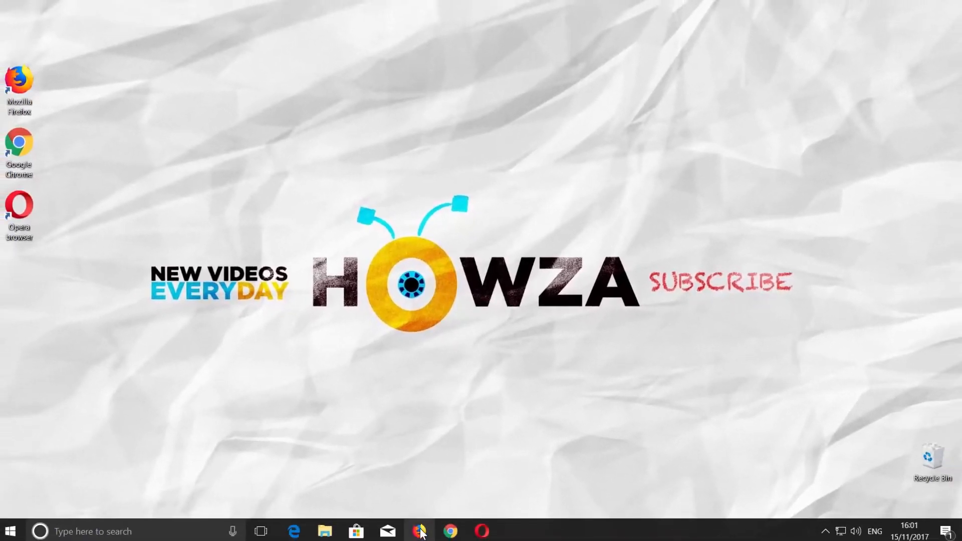
# Step: Bring Firefox's HOWZA channel page forward and zoom it to 80%
pyautogui.click(420, 532)
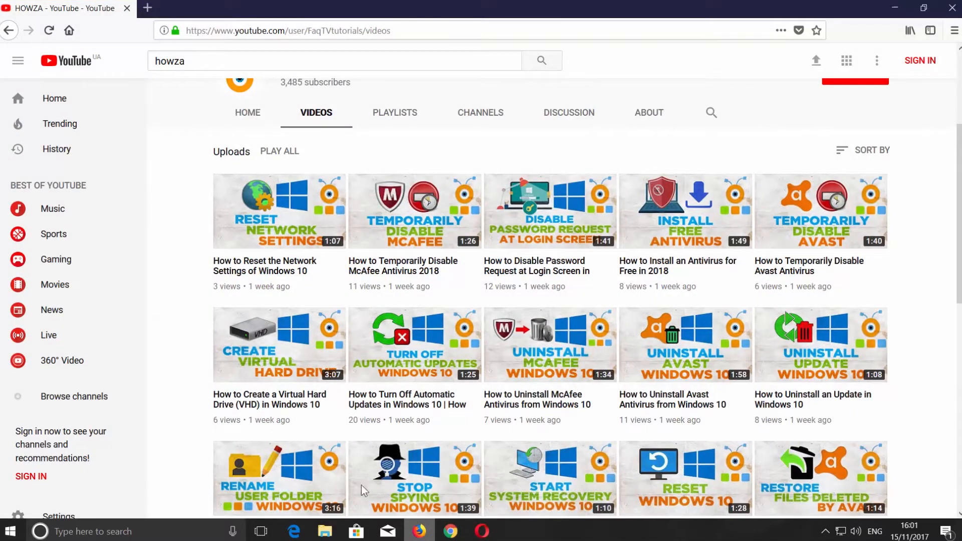
pyautogui.moveTo(195, 369)
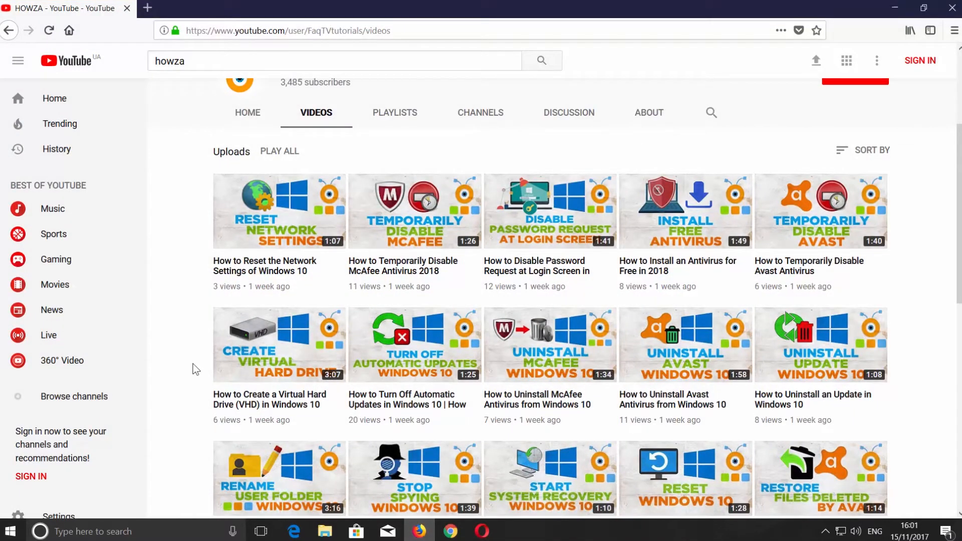
pyautogui.press('ctrl+plus')
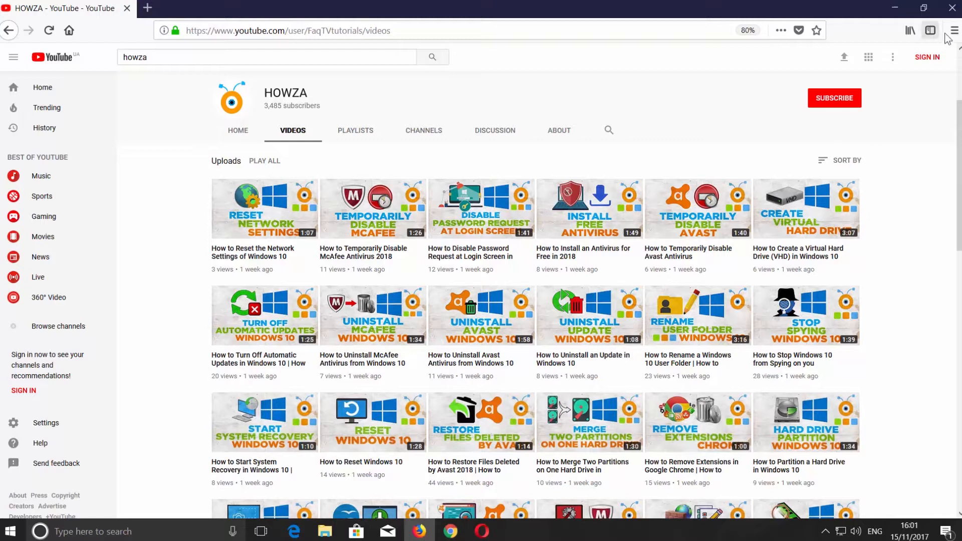
pyautogui.click(953, 30)
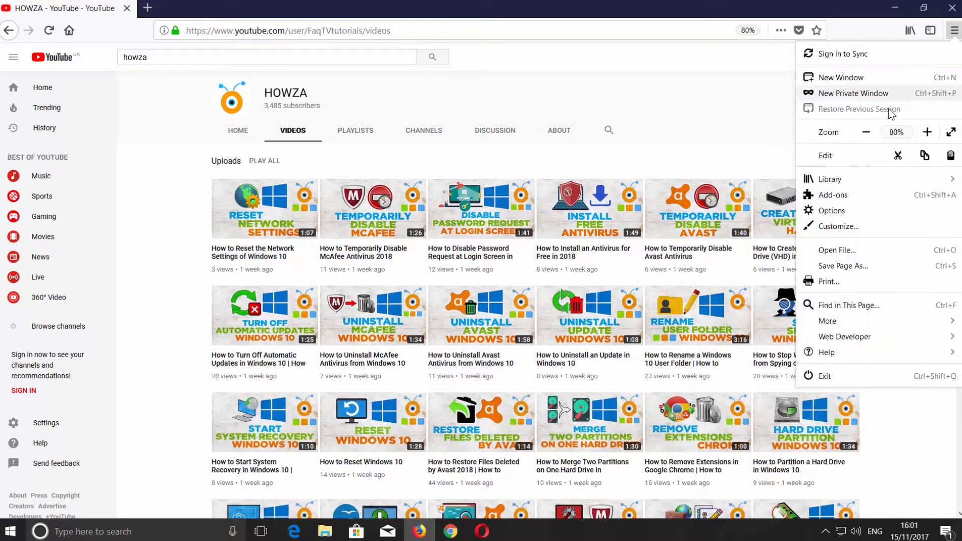
pyautogui.click(866, 131)
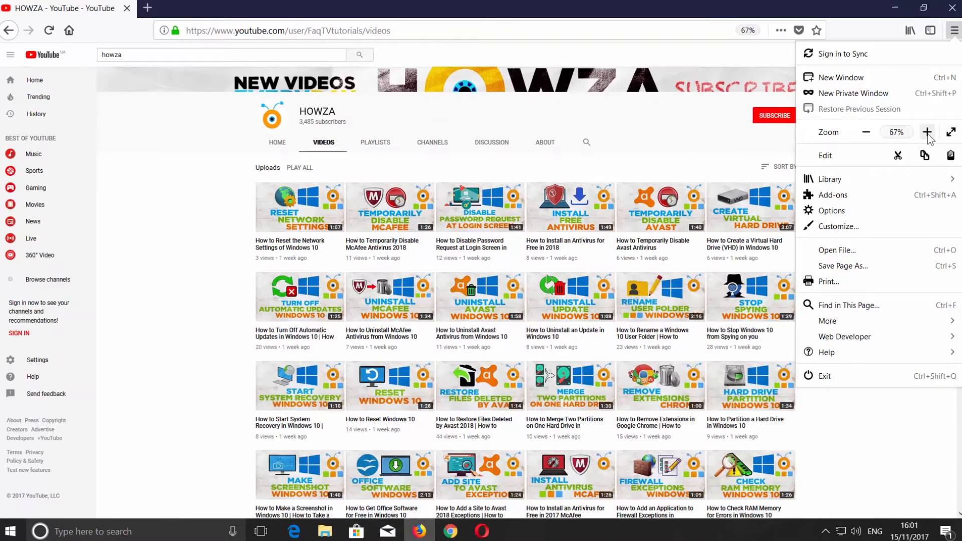
pyautogui.click(927, 132)
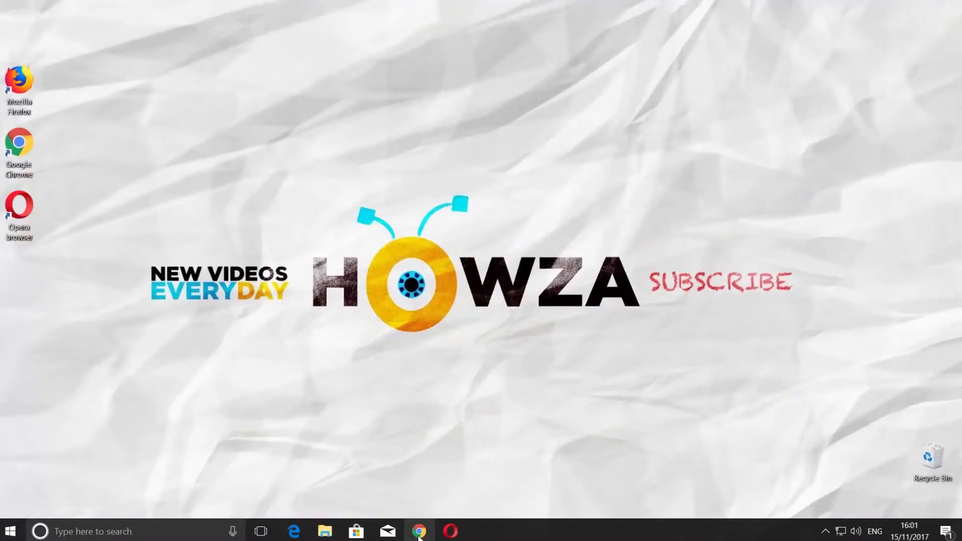
pyautogui.click(419, 531)
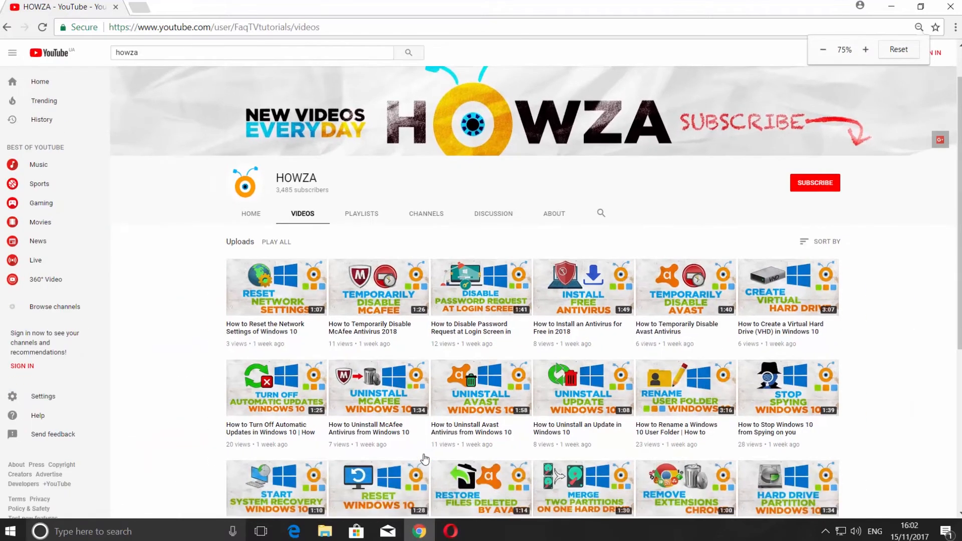
# Step: Click the Chrome channel page to zoom it from 75% to 90%
pyautogui.click(866, 50)
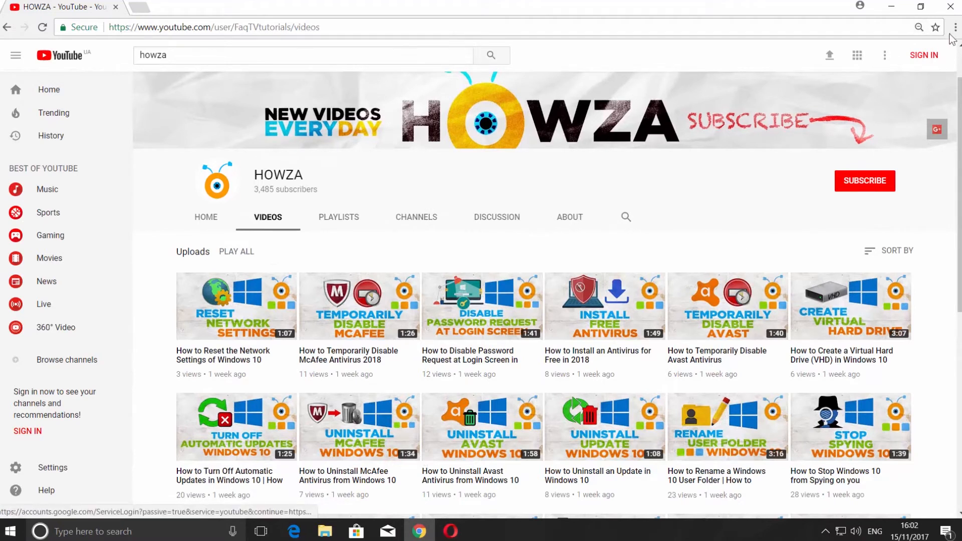
# Step: Use Chrome's menu zoom buttons to reach 110%, then reduce to 80%
pyautogui.click(954, 28)
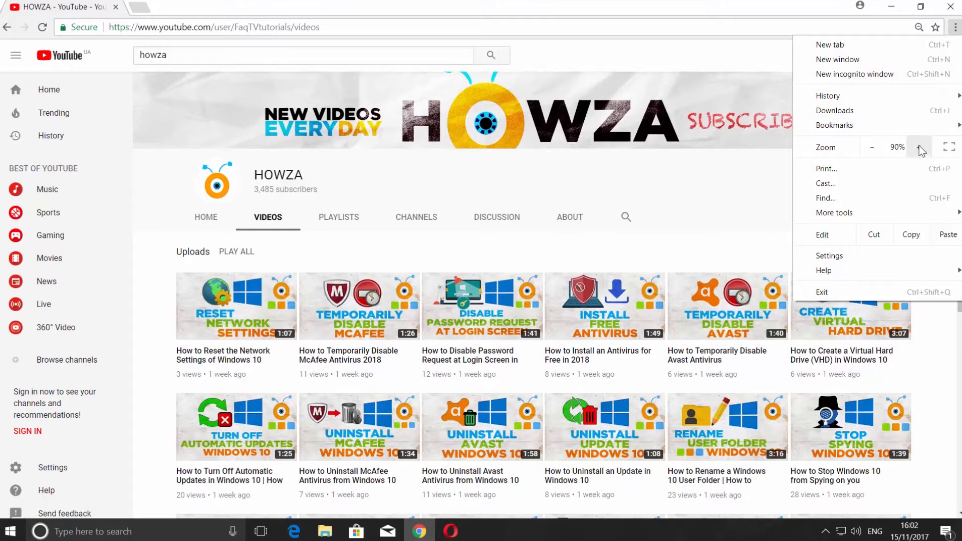
pyautogui.click(919, 148)
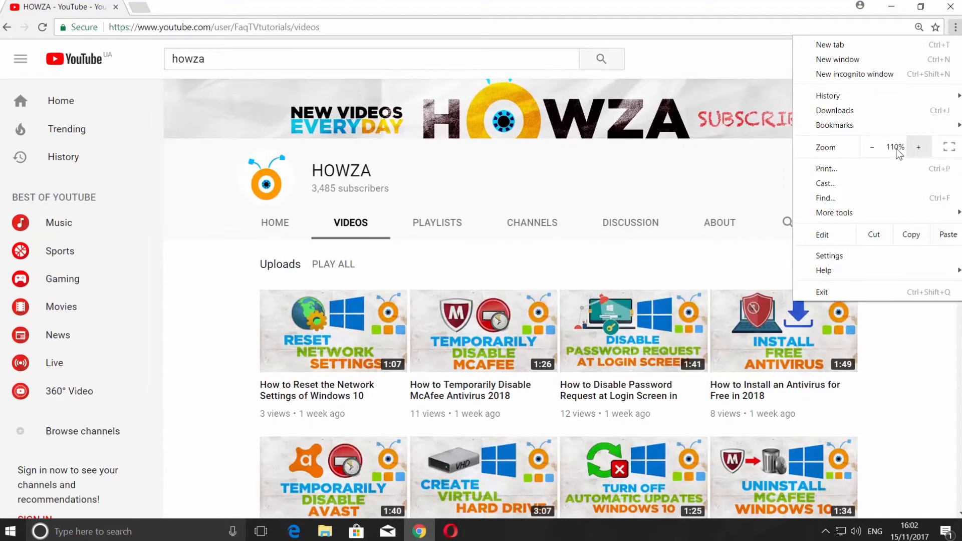
pyautogui.click(871, 148)
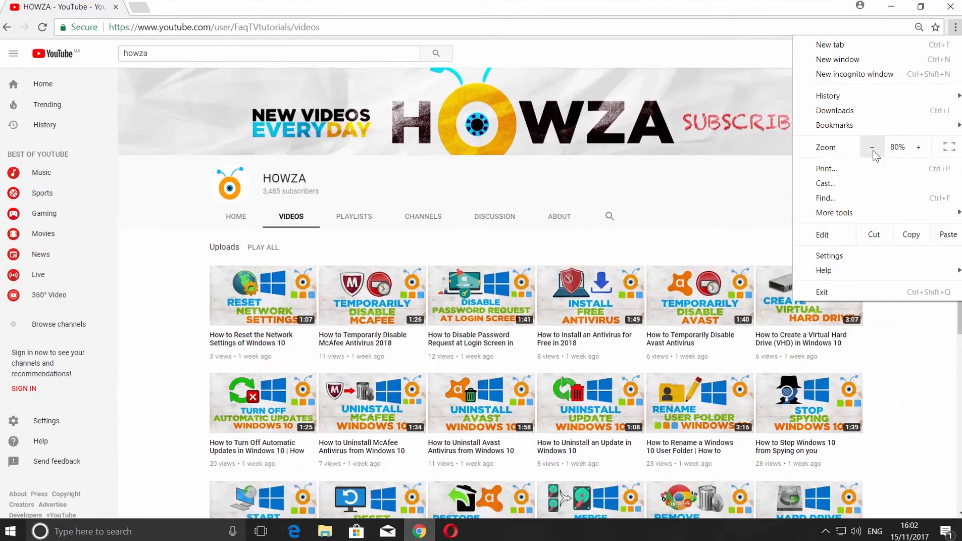
pyautogui.click(872, 147)
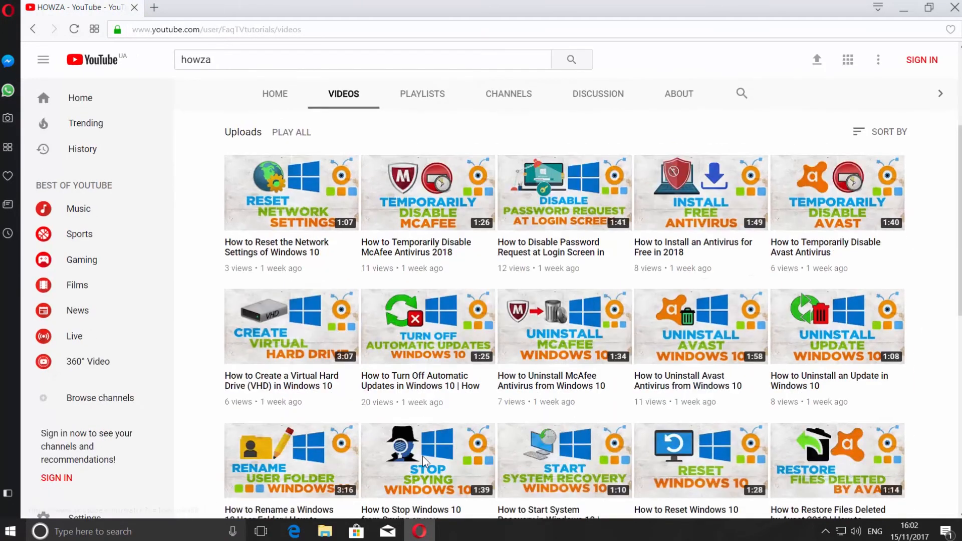
pyautogui.moveTo(428, 460)
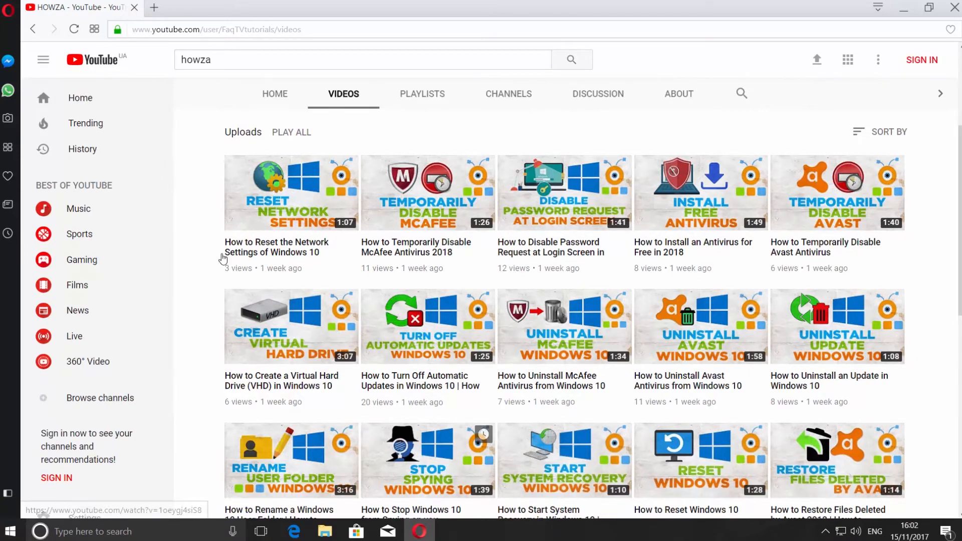
# Step: Open the Opera menu to show the Zoom row at 100%
pyautogui.click(9, 8)
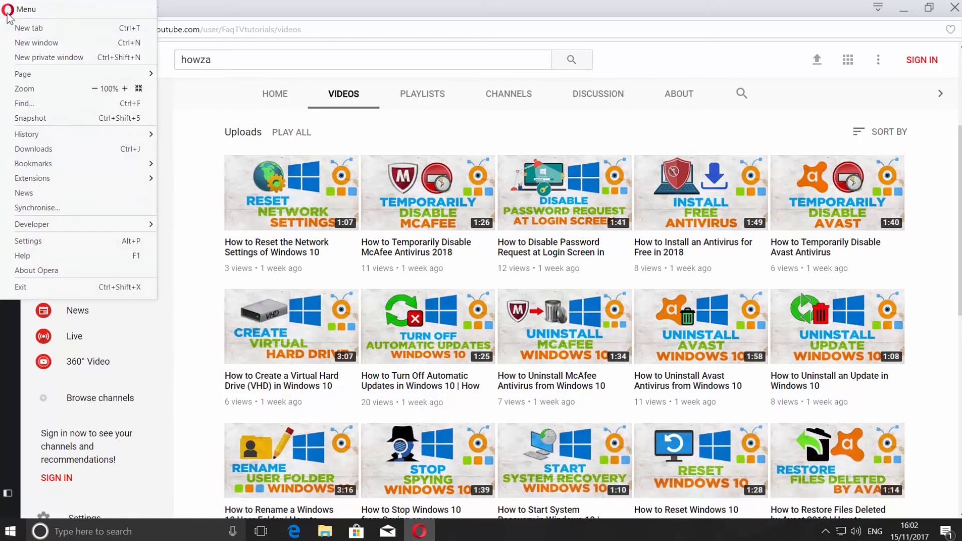
# Step: Zoom Opera's HOWZA page out to 80%, then back in to 110%
pyautogui.click(95, 88)
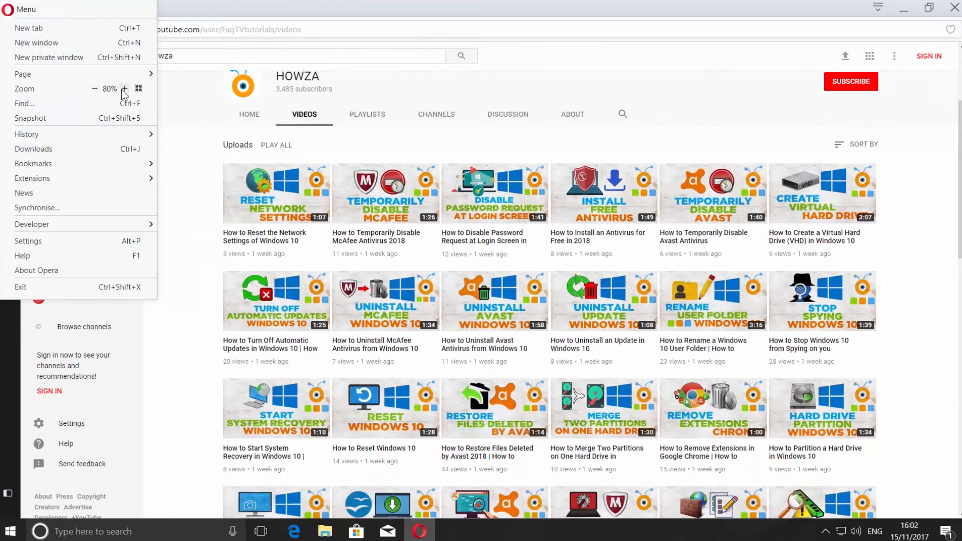
pyautogui.click(124, 88)
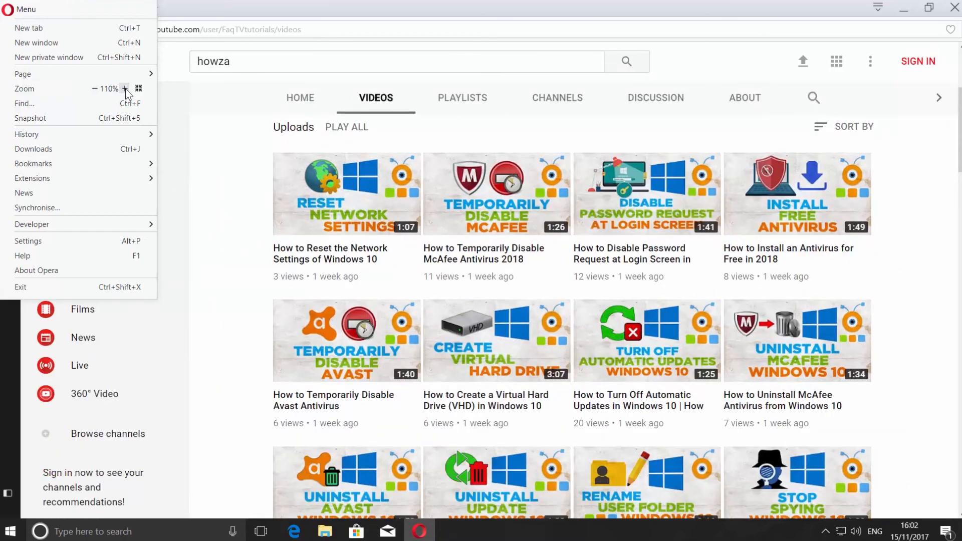